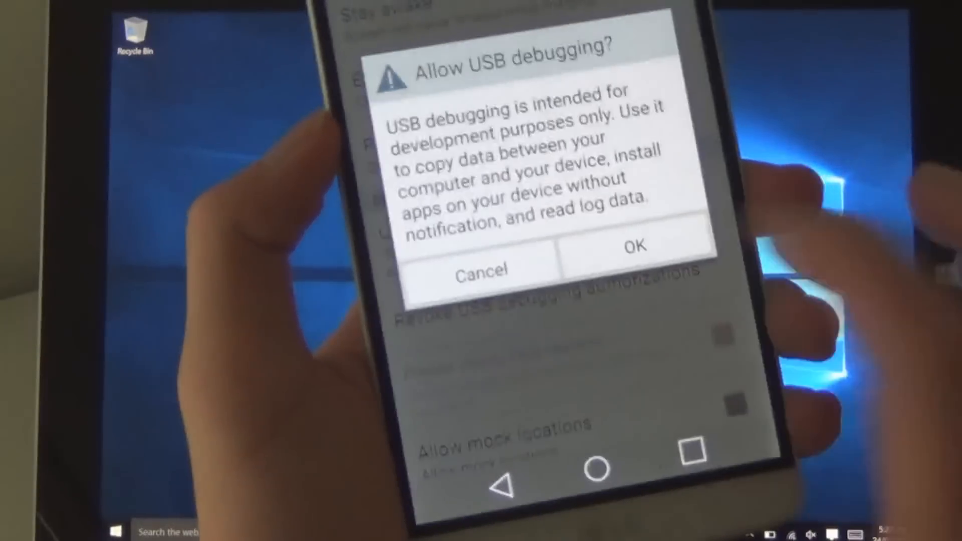
# Confirm the 'Allow USB debugging?' prompt on the LG phone.
pyautogui.click(635, 247)
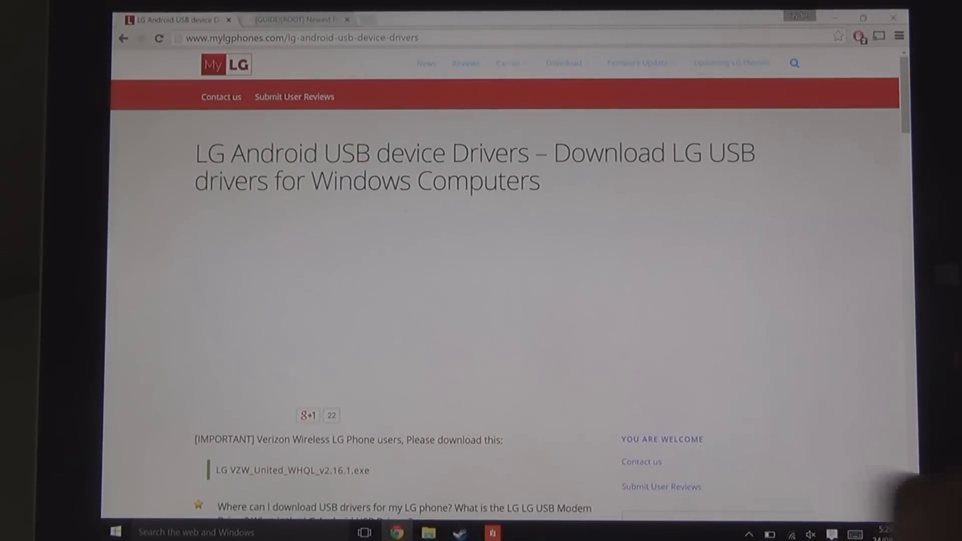
# Save the LG United Mobile Driver 3.14 installer into D:\Android.
pyautogui.scroll(-3)
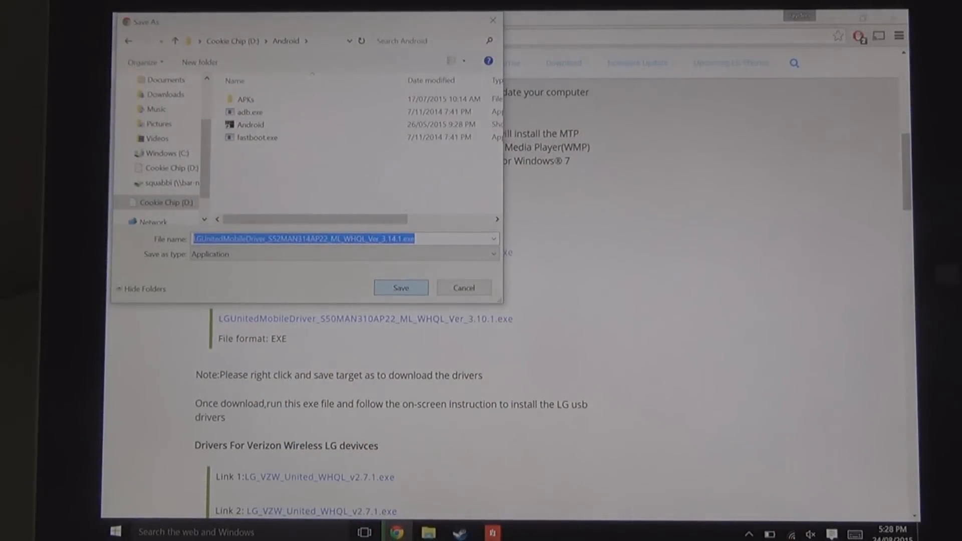
pyautogui.click(400, 288)
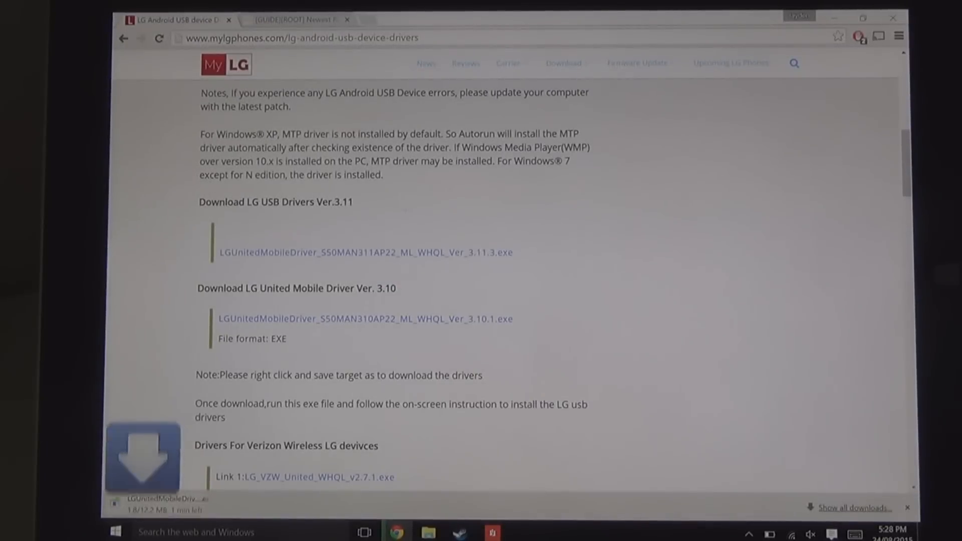
# In the XDA root guide, open the 'First method' one-click script download link.
pyautogui.click(299, 18)
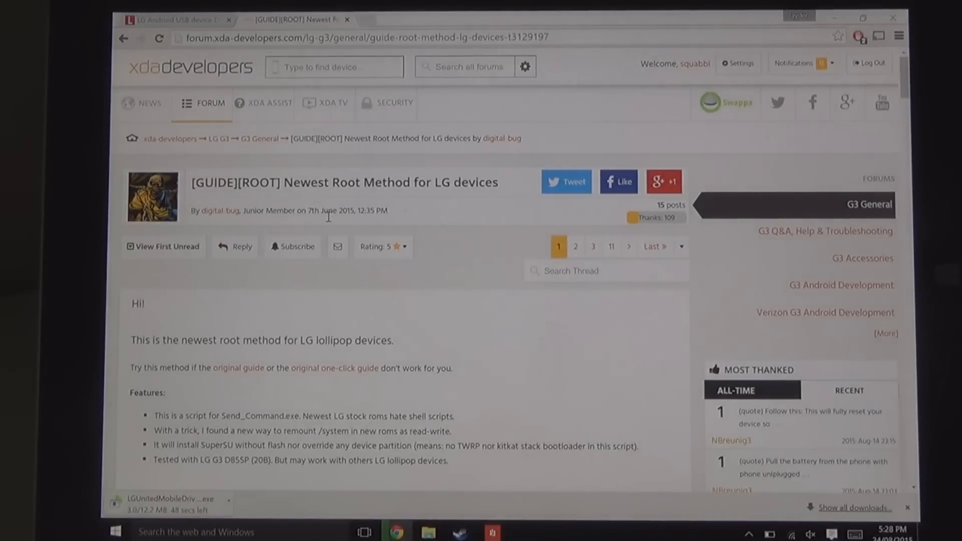
pyautogui.scroll(-3)
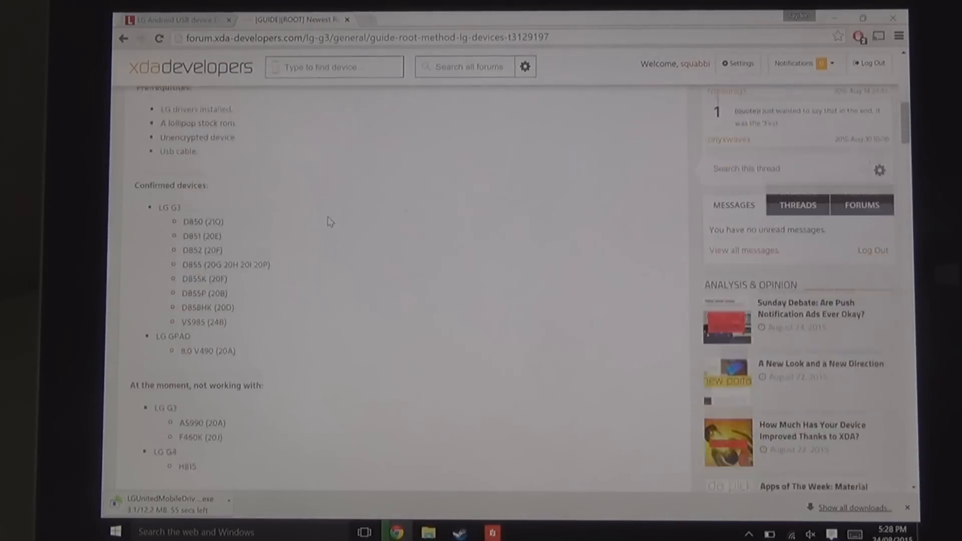
pyautogui.scroll(-3)
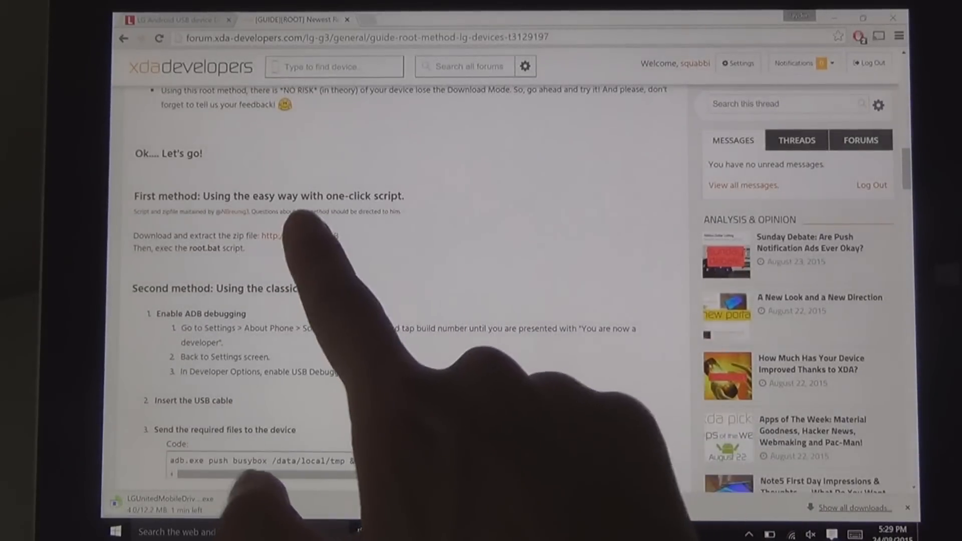
pyautogui.click(275, 236)
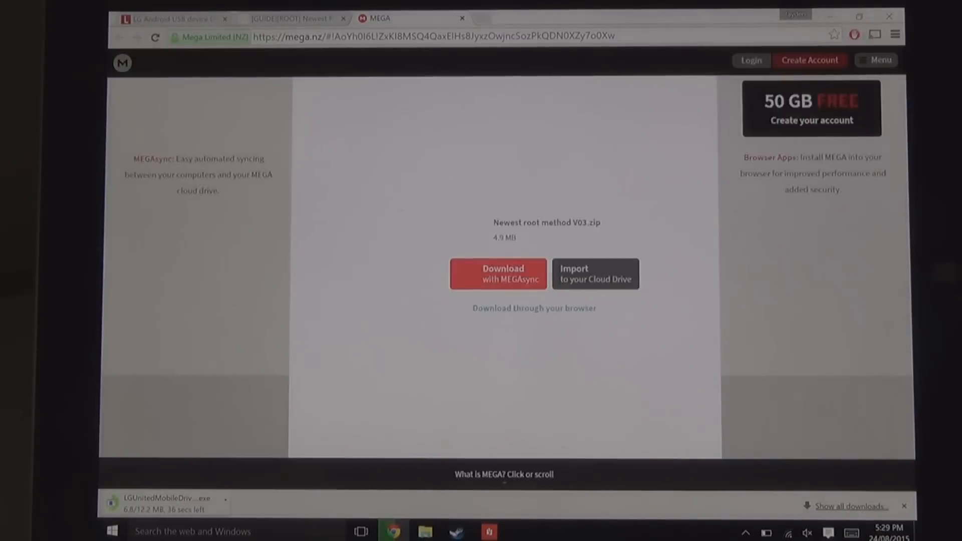
# Download Newest root method V03.zip from MEGA through the browser.
pyautogui.click(534, 309)
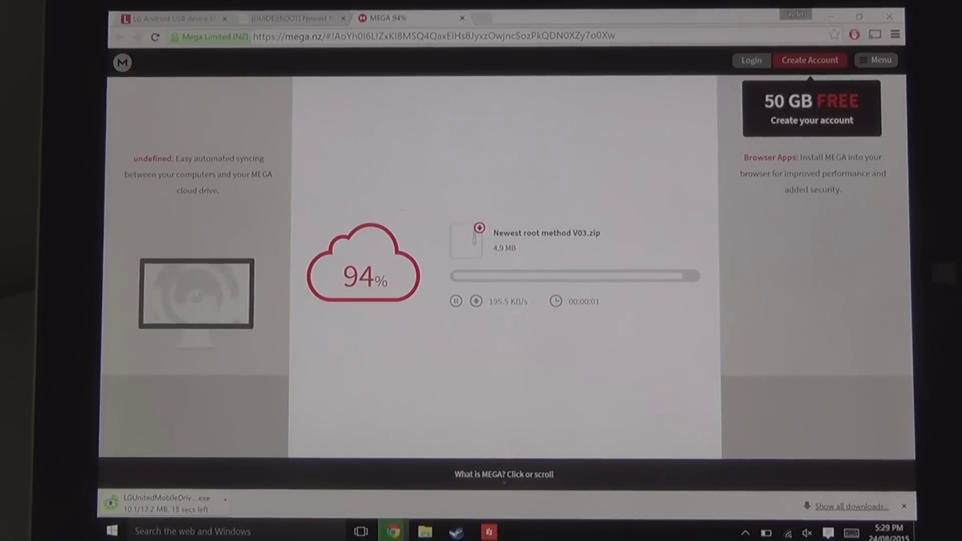
pyautogui.click(478, 227)
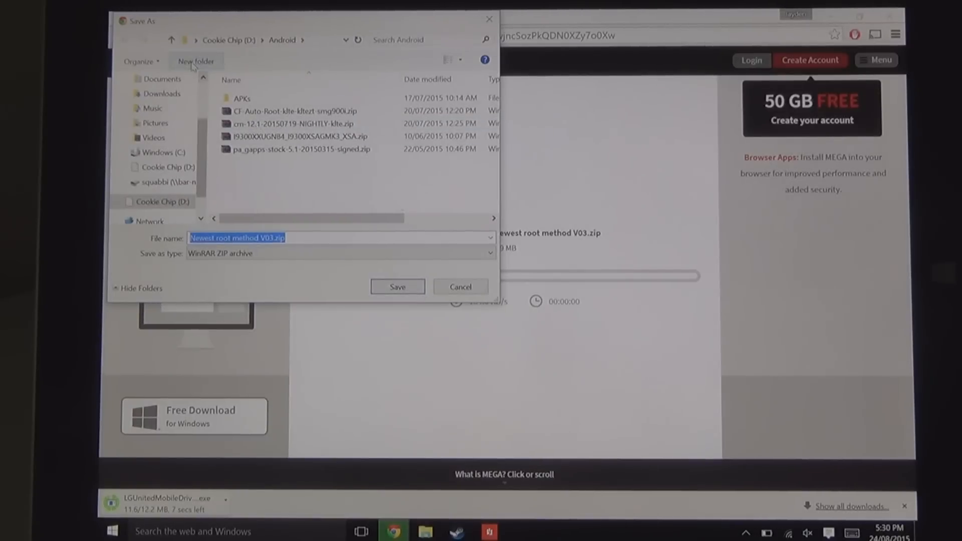
# Save the root method zip into a new G3 folder inside Android.
pyautogui.click(195, 61)
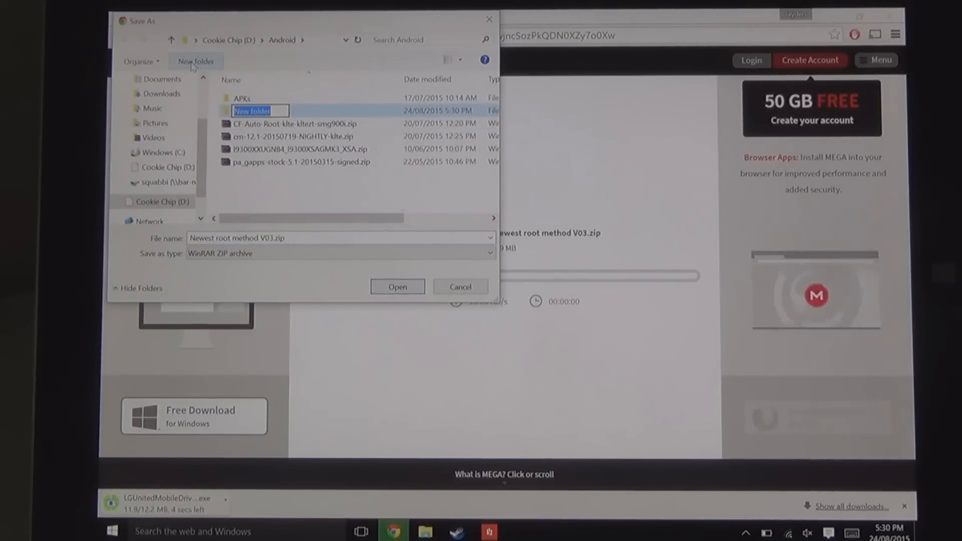
pyautogui.write('G3')
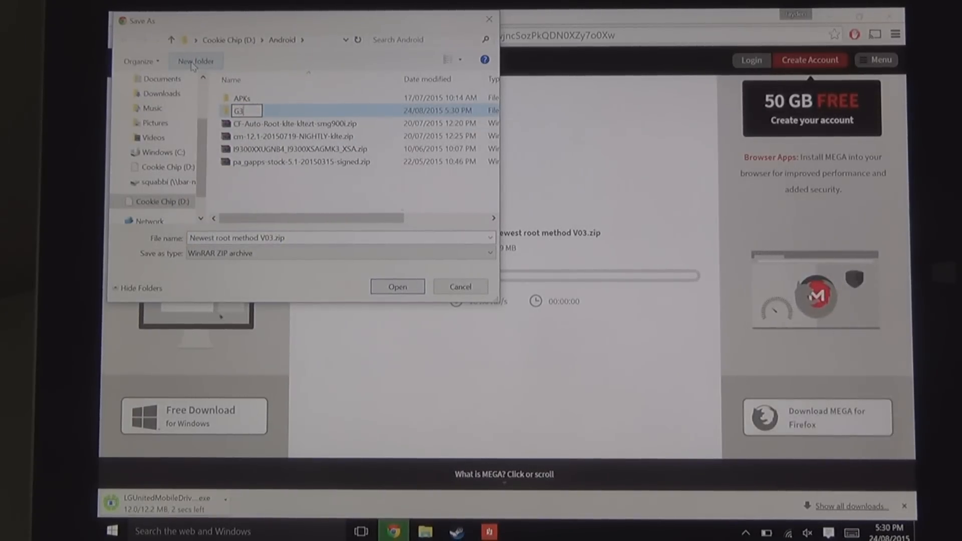
pyautogui.doubleClick(240, 111)
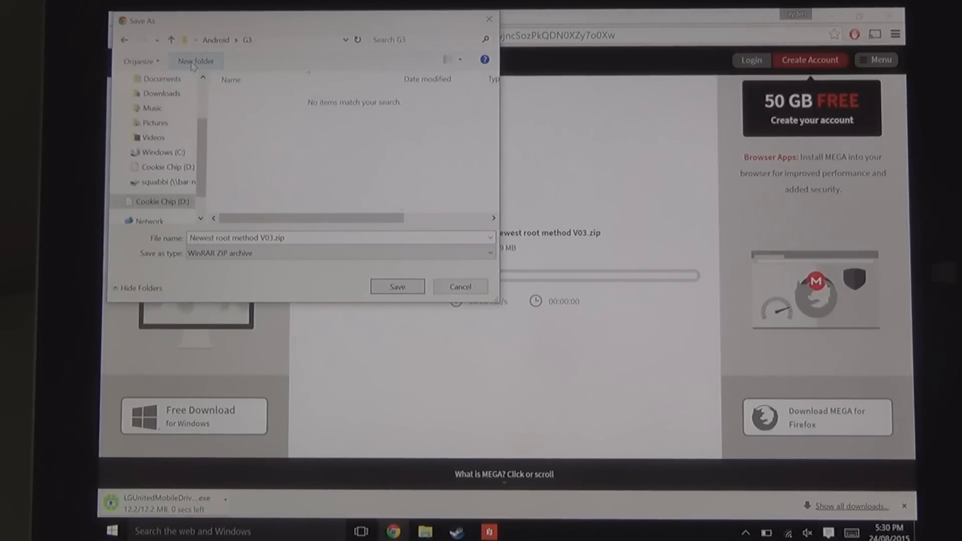
pyautogui.click(397, 286)
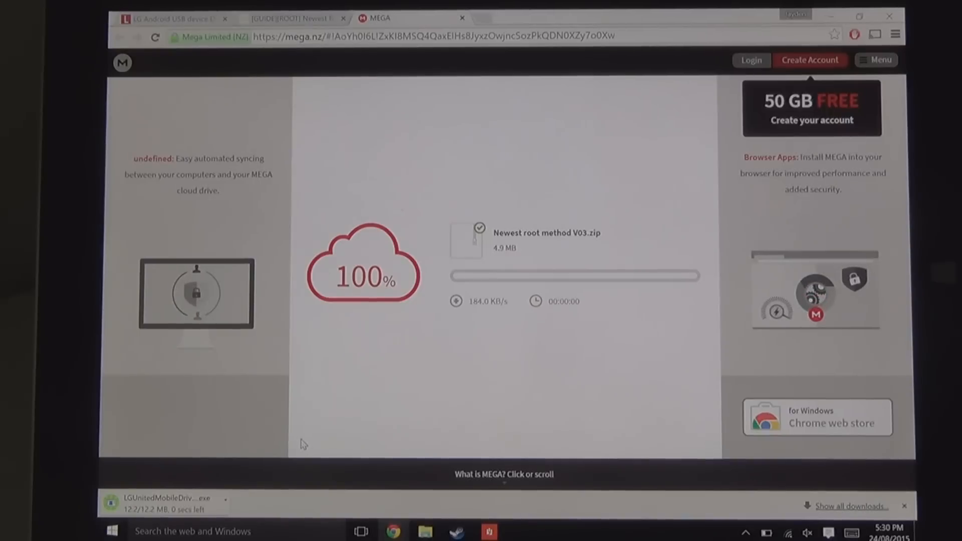
# Browse to Cookie Chip (D:) > Android and launch the LGUnitedMobileDriver installer.
pyautogui.click(424, 531)
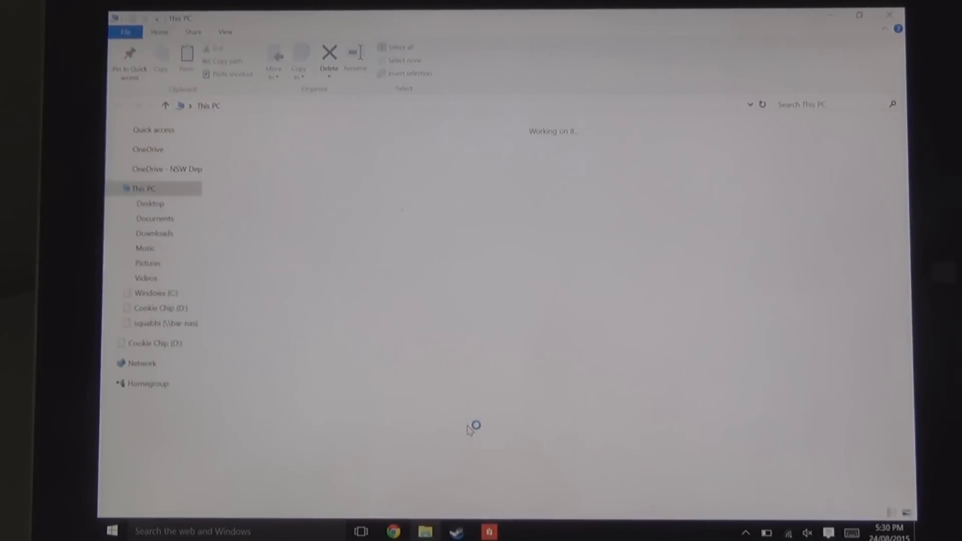
pyautogui.click(158, 308)
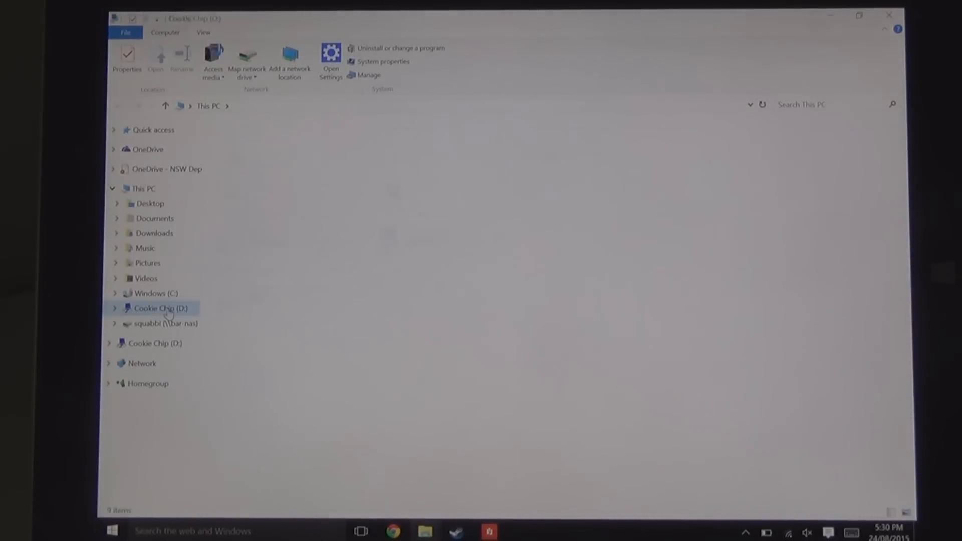
pyautogui.doubleClick(158, 307)
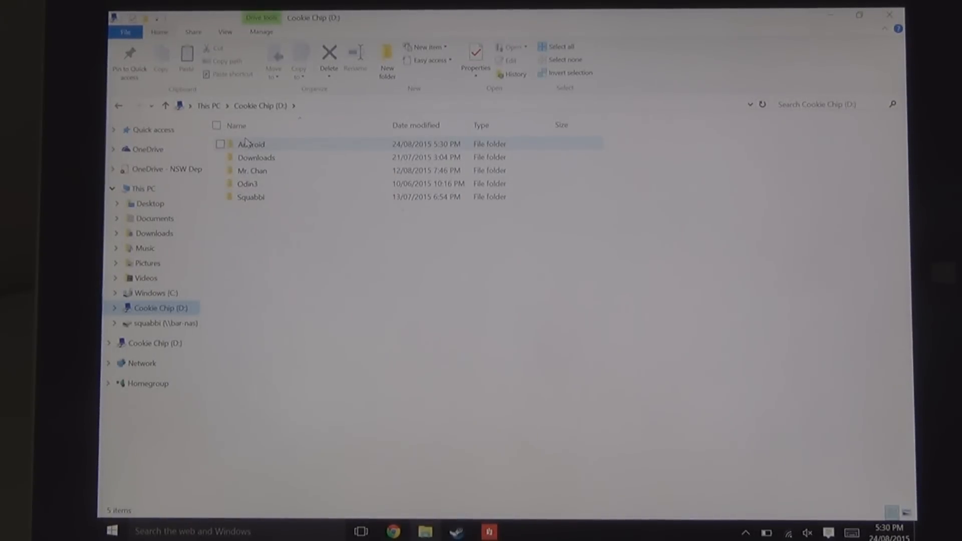
pyautogui.doubleClick(250, 145)
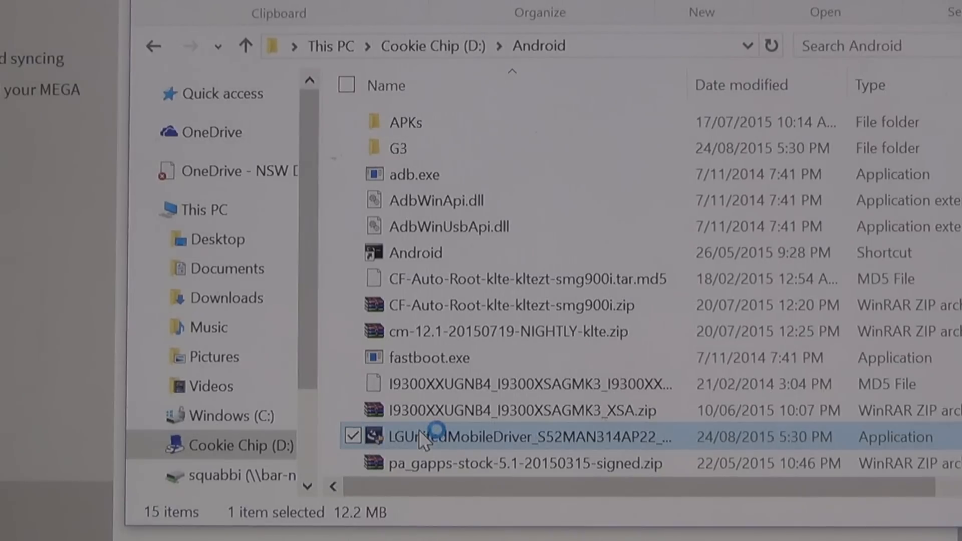
# Run the LG driver installer, approve the UAC prompt, and start the update.
pyautogui.doubleClick(431, 438)
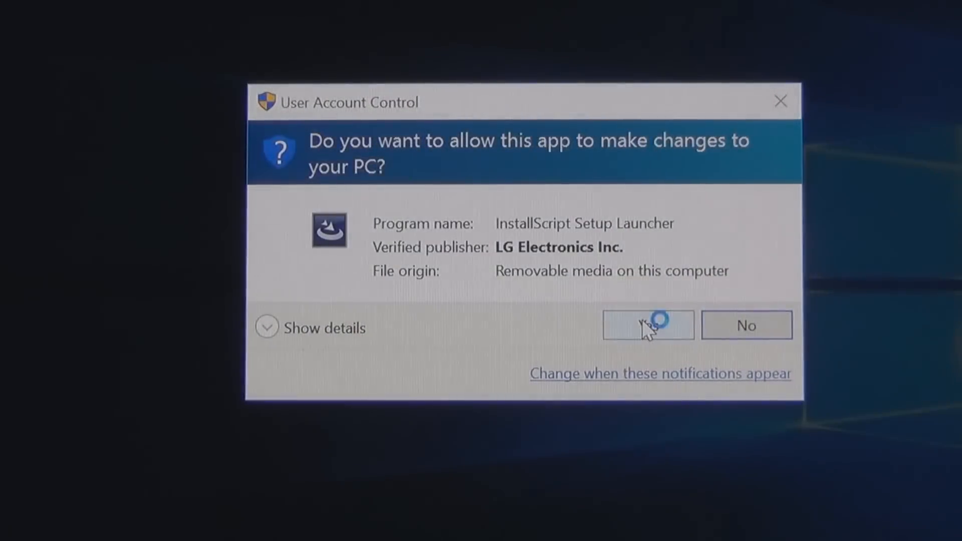
pyautogui.click(648, 325)
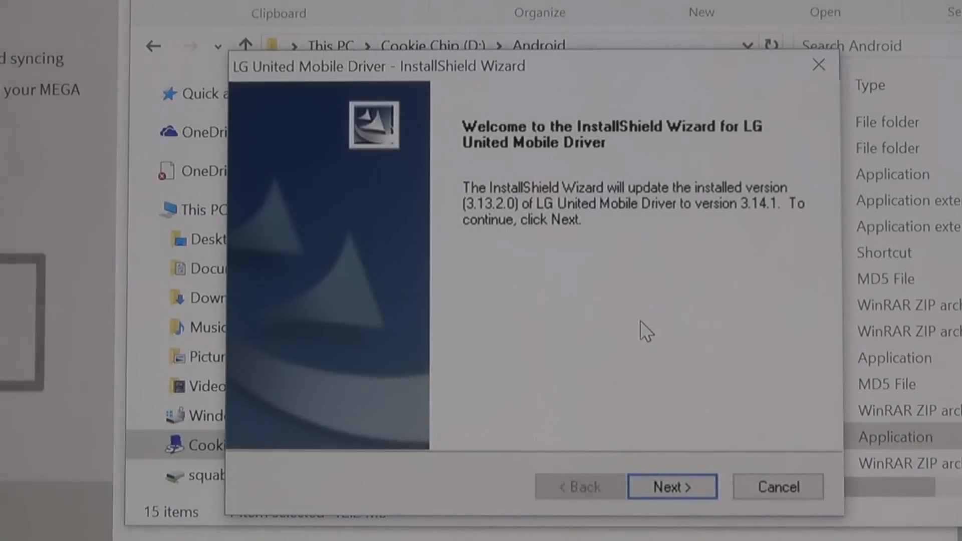
pyautogui.click(672, 486)
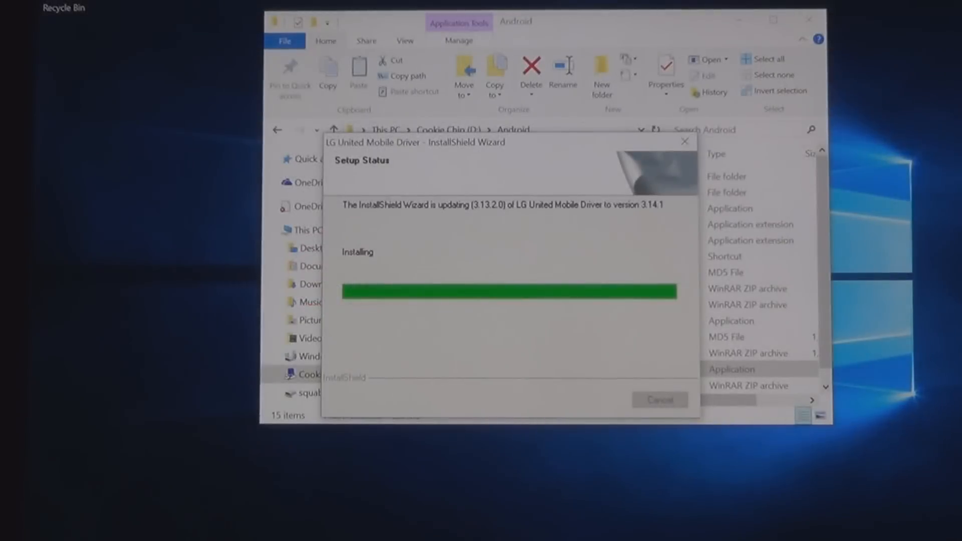
pyautogui.moveTo(879, 80)
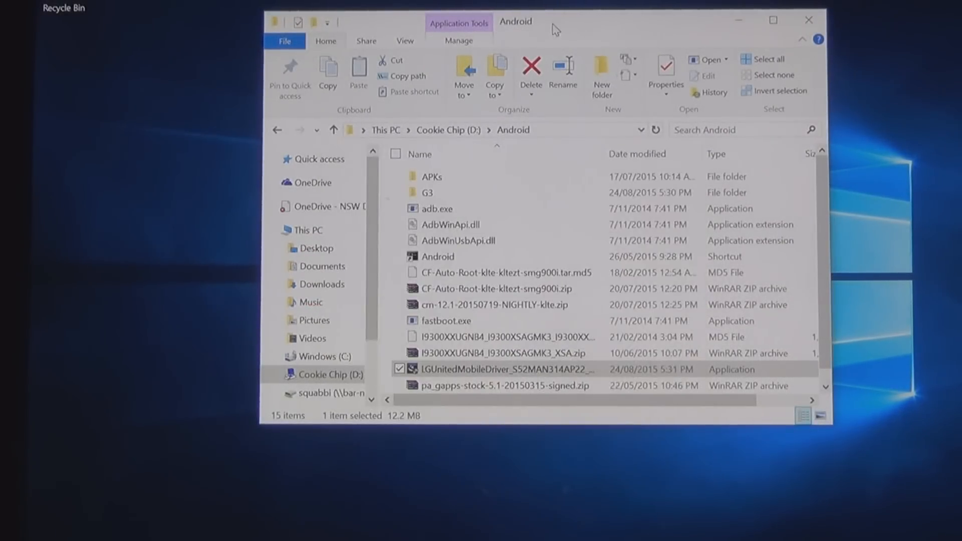
# Open G3, then the extracted Newest root method V03 folder.
pyautogui.doubleClick(427, 192)
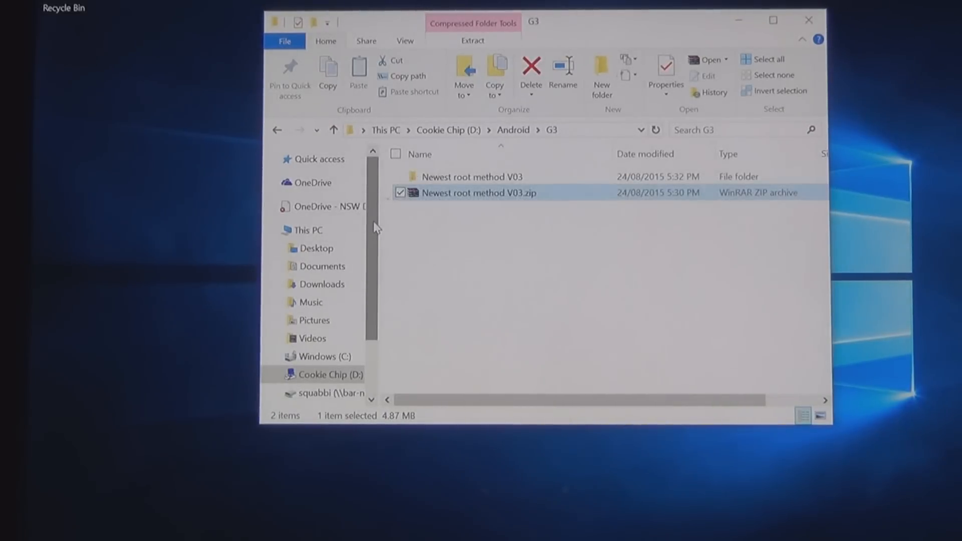
pyautogui.click(471, 176)
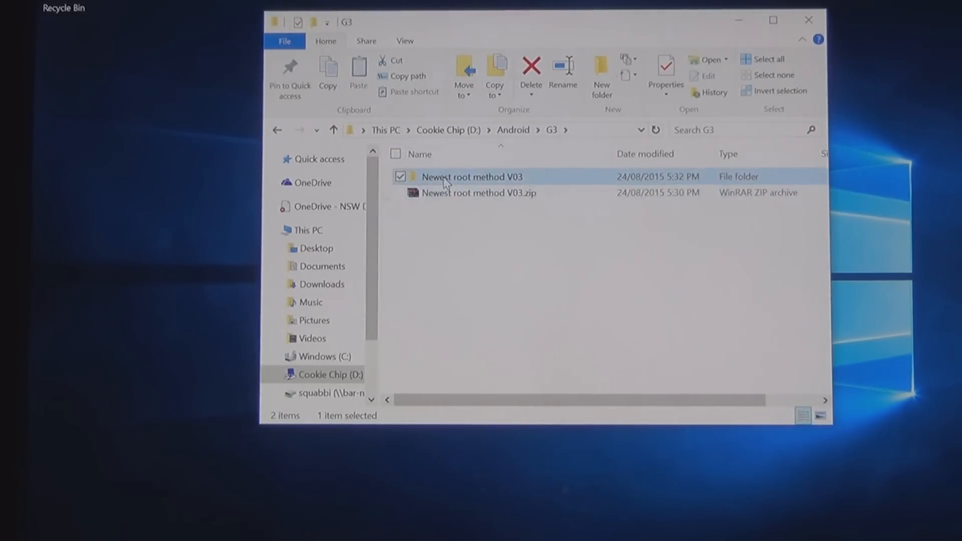
pyautogui.doubleClick(464, 177)
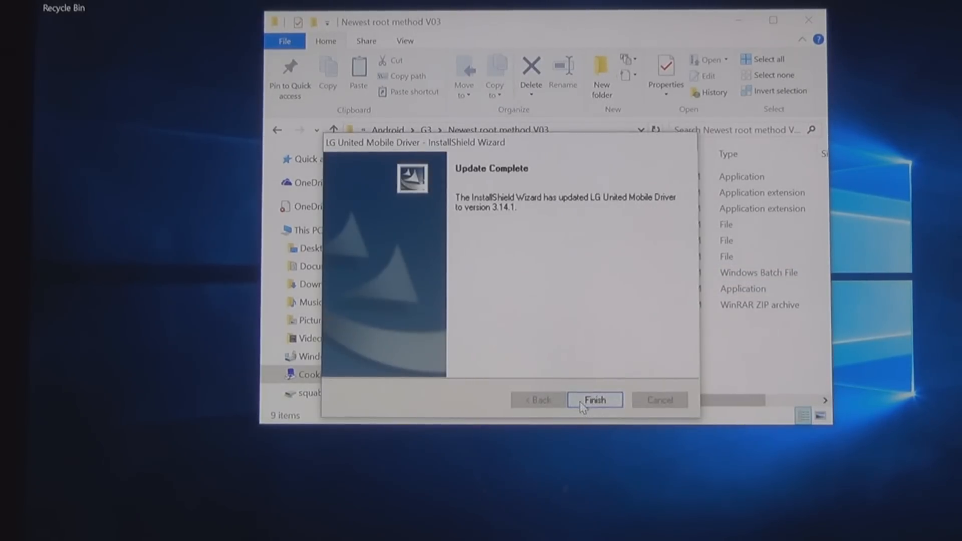
pyautogui.click(595, 399)
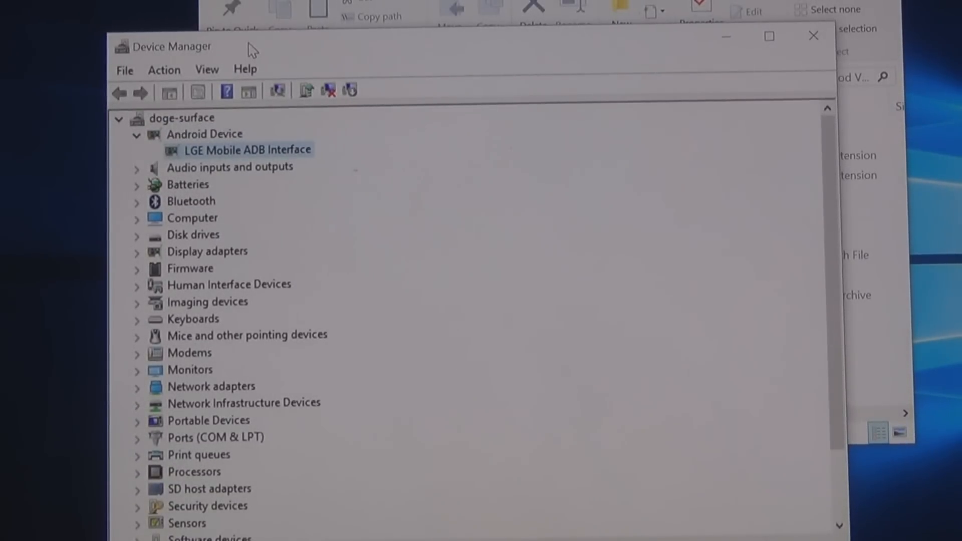
# Start Update Driver Software for LGE Mobile ADB Interface and pick a search option.
pyautogui.rightClick(246, 150)
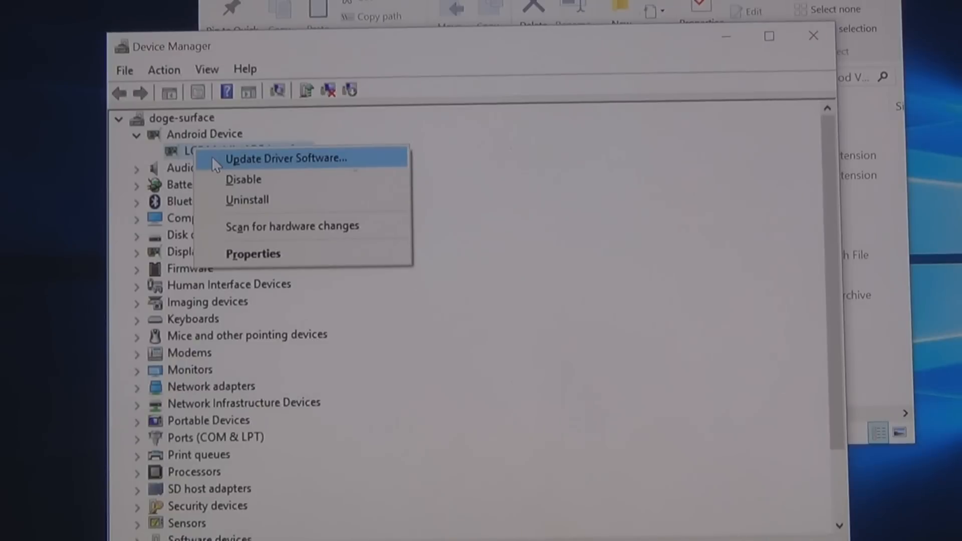
pyautogui.click(288, 159)
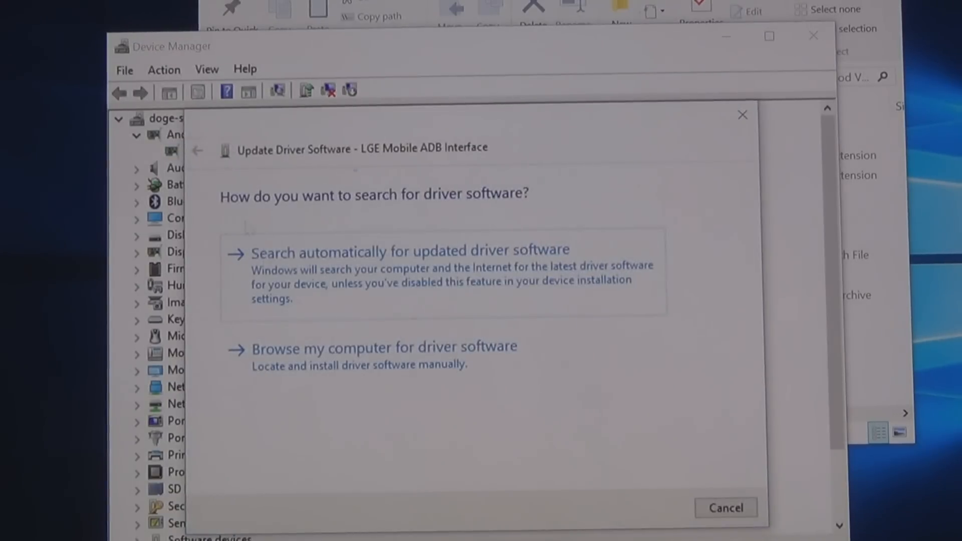
pyautogui.click(384, 347)
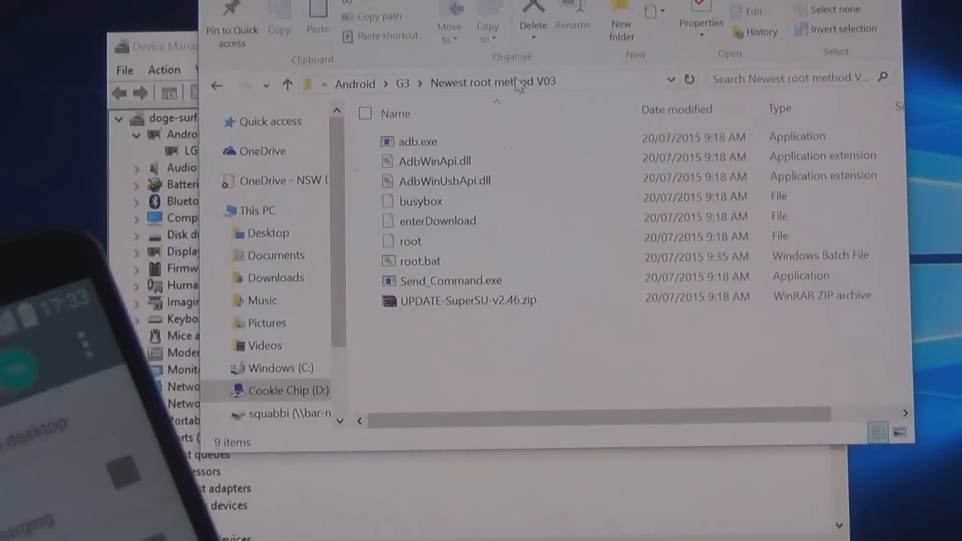
# Run root.bat from the Newest root method V03 folder to install SuperSU.
pyautogui.click(420, 261)
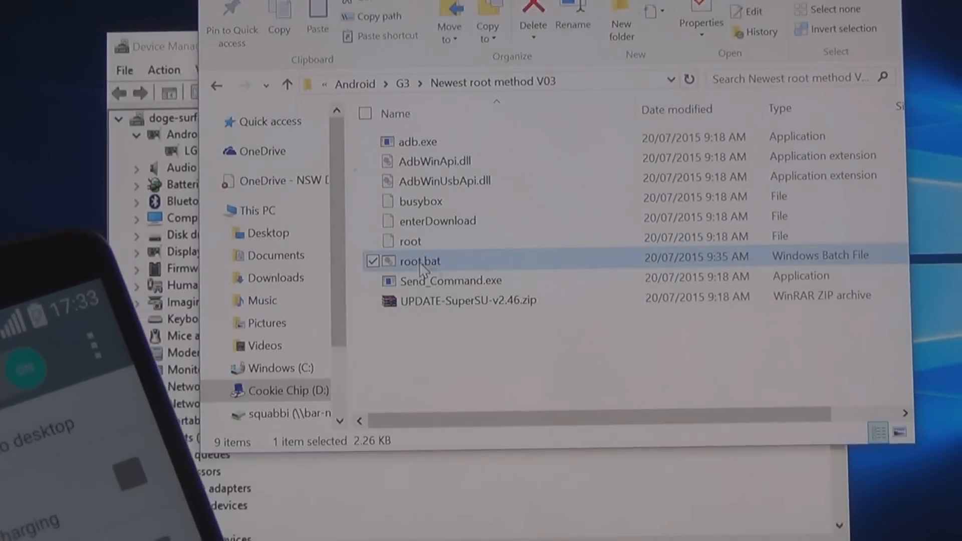
pyautogui.doubleClick(419, 261)
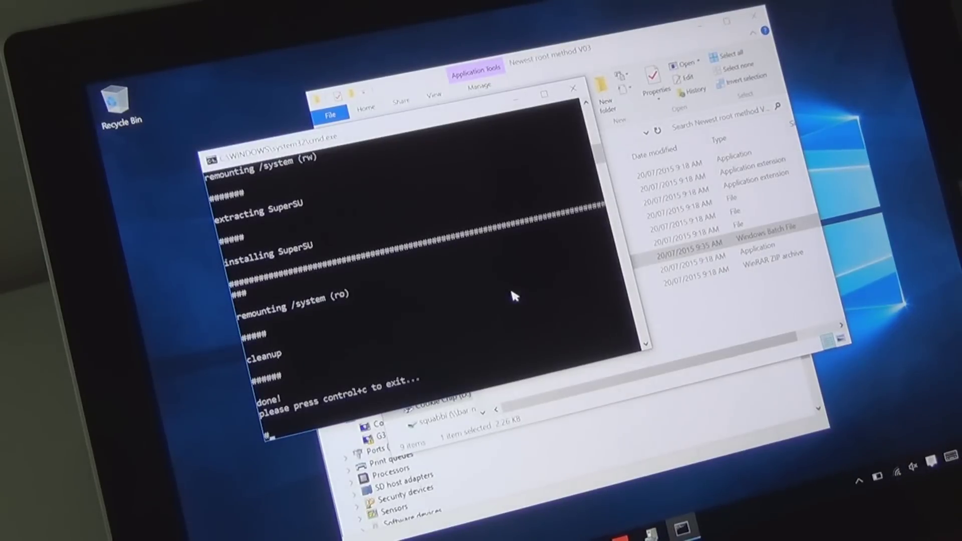
# Interrupt the finished root batch script with Ctrl+C and confirm termination with Y.
pyautogui.press('ctrl+c')
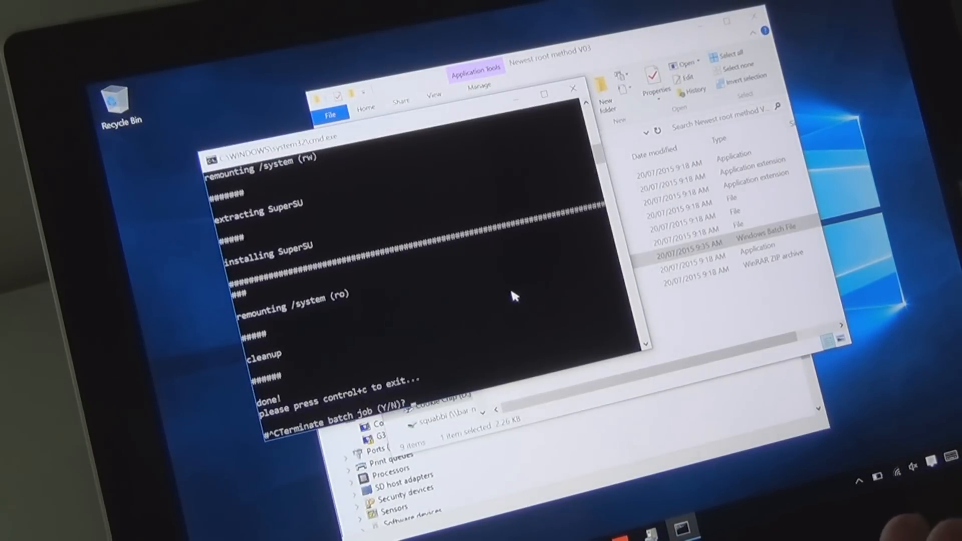
pyautogui.write('y')
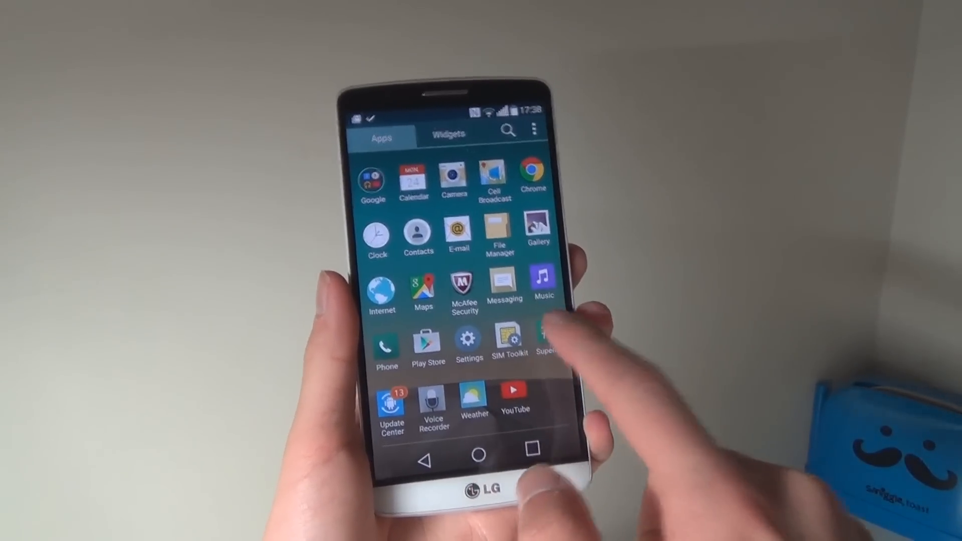
# Check the app drawer for SuperSU, then launch the Play Store to search for an app.
pyautogui.click(547, 341)
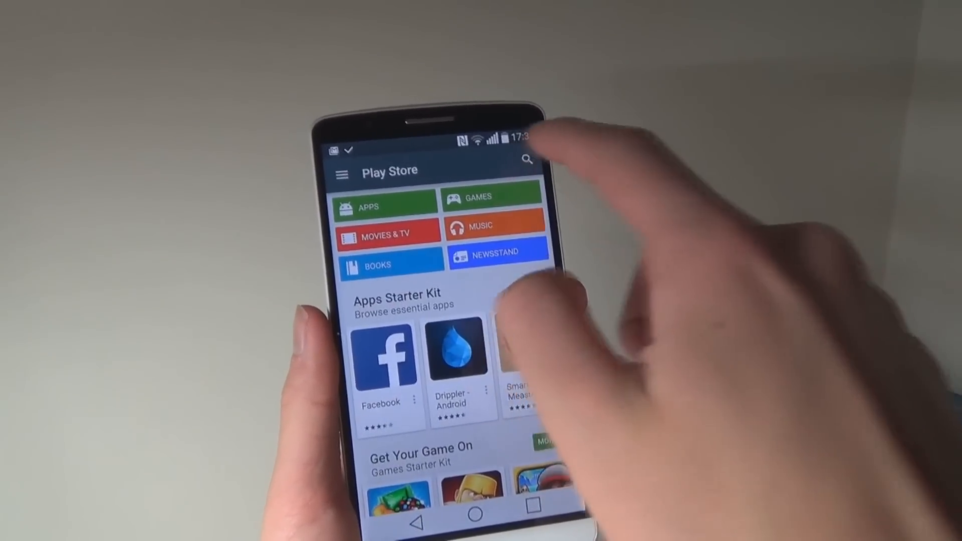
pyautogui.click(524, 161)
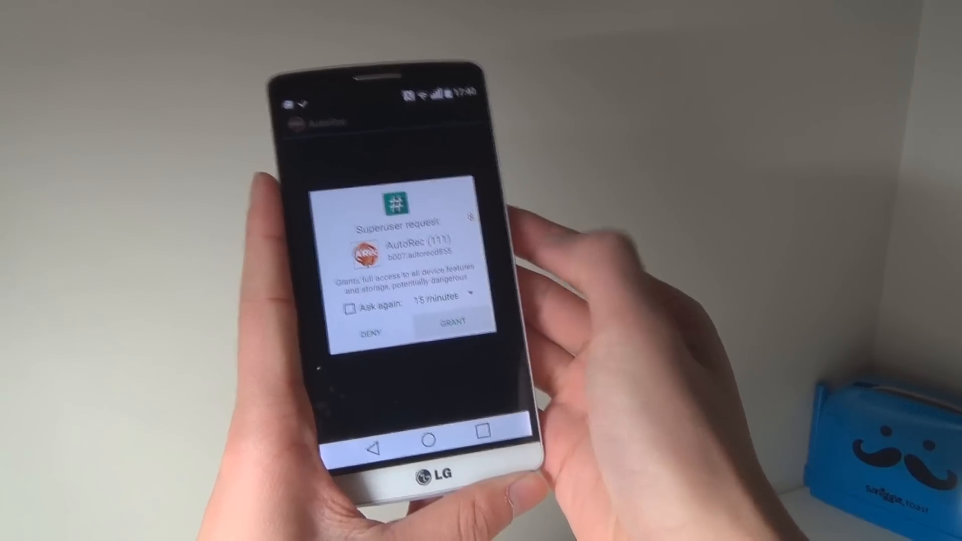
# Grant AutoRec root access in the SuperSU superuser request.
pyautogui.click(452, 330)
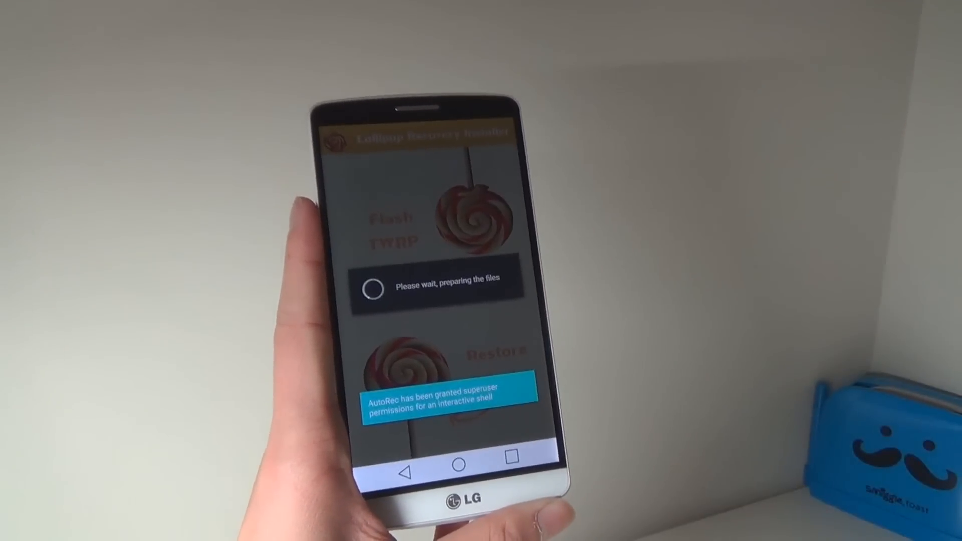